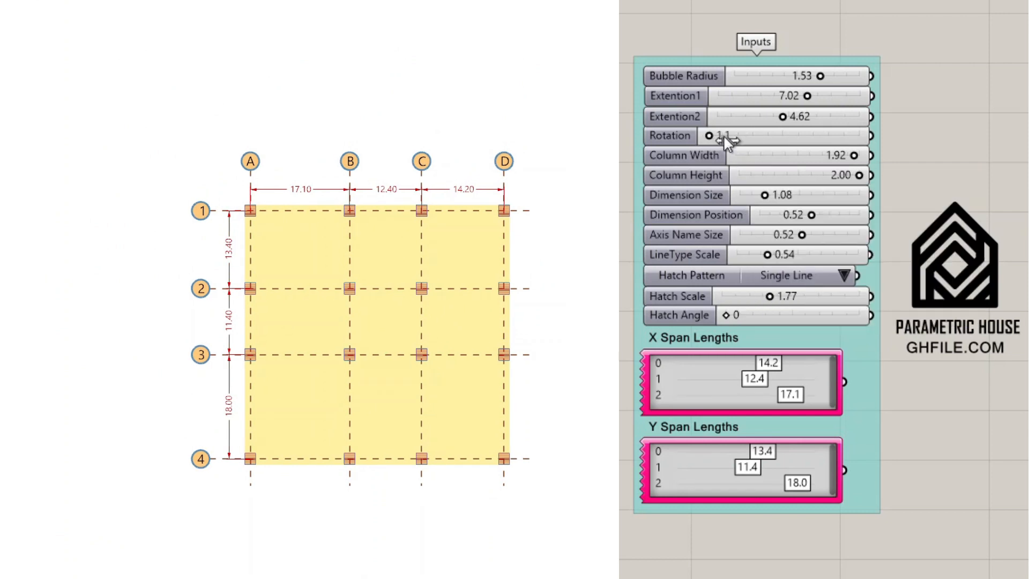
Set the Rotation slider to 0.0, Column Width to 2.00 and Dimension Size to 1.12.
drag(708, 135, 748, 135)
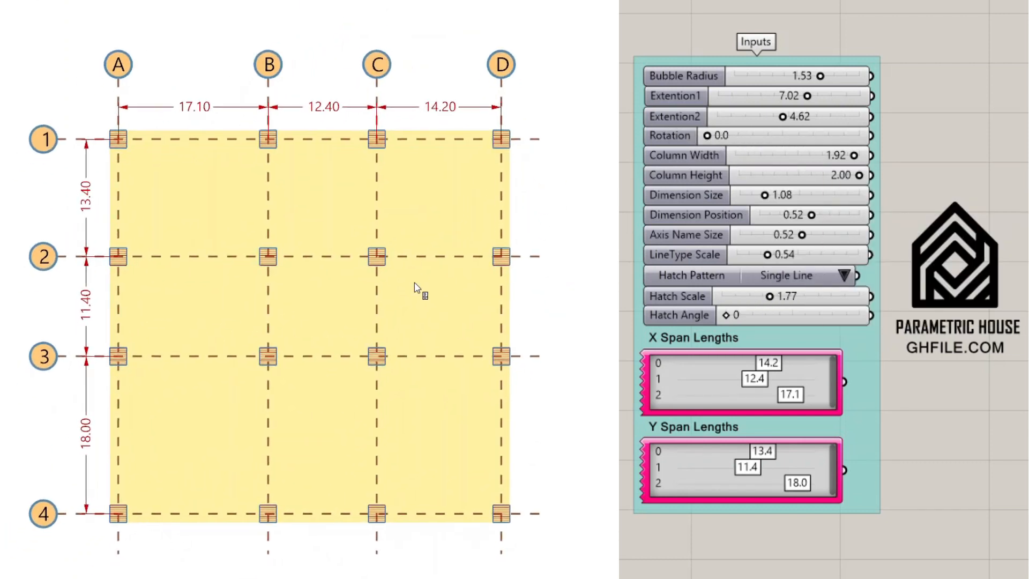
drag(856, 156, 844, 155)
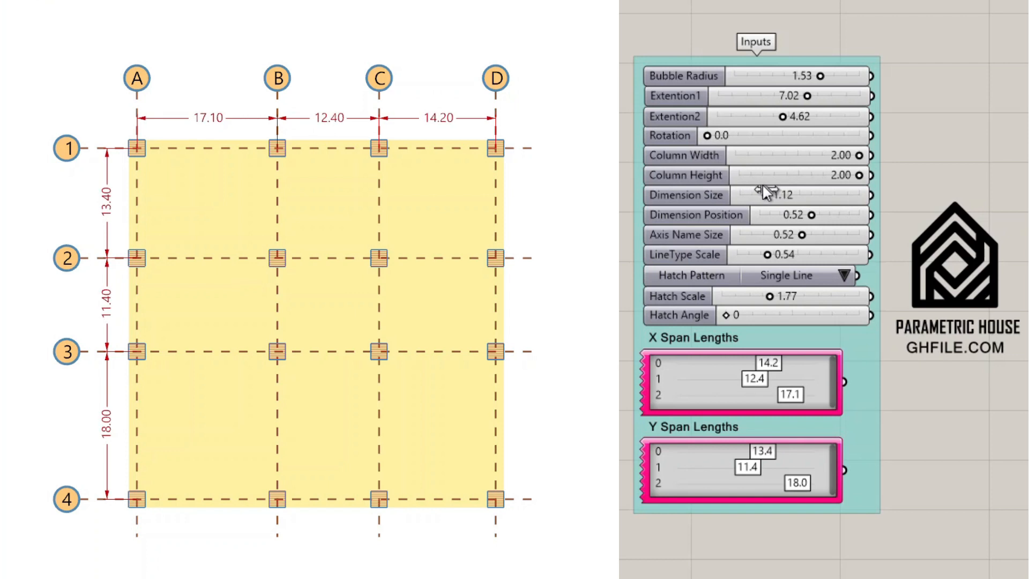
drag(810, 215, 827, 215)
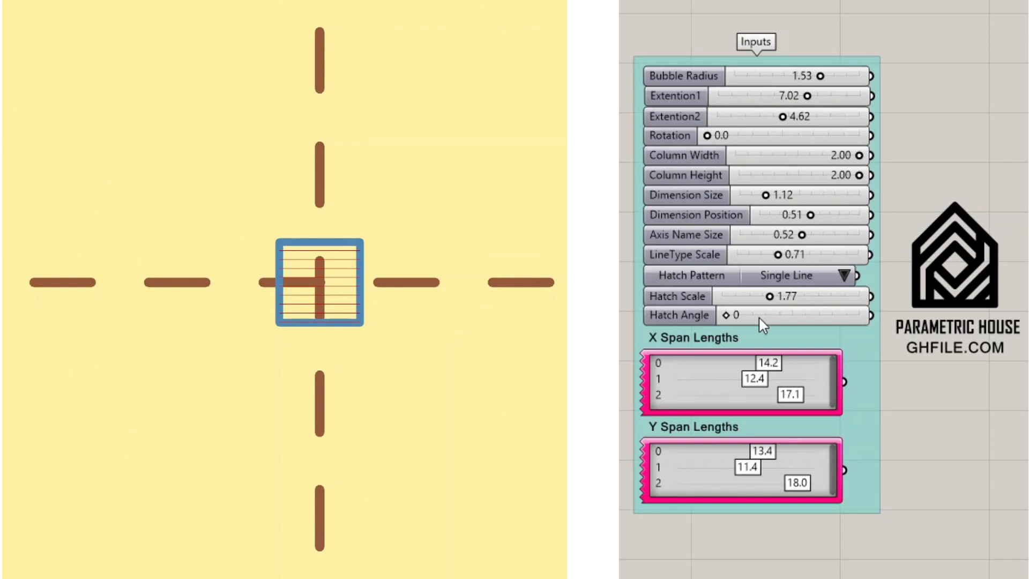
Change the column hatch pattern to plus grid, then to squares from the value list.
click(844, 275)
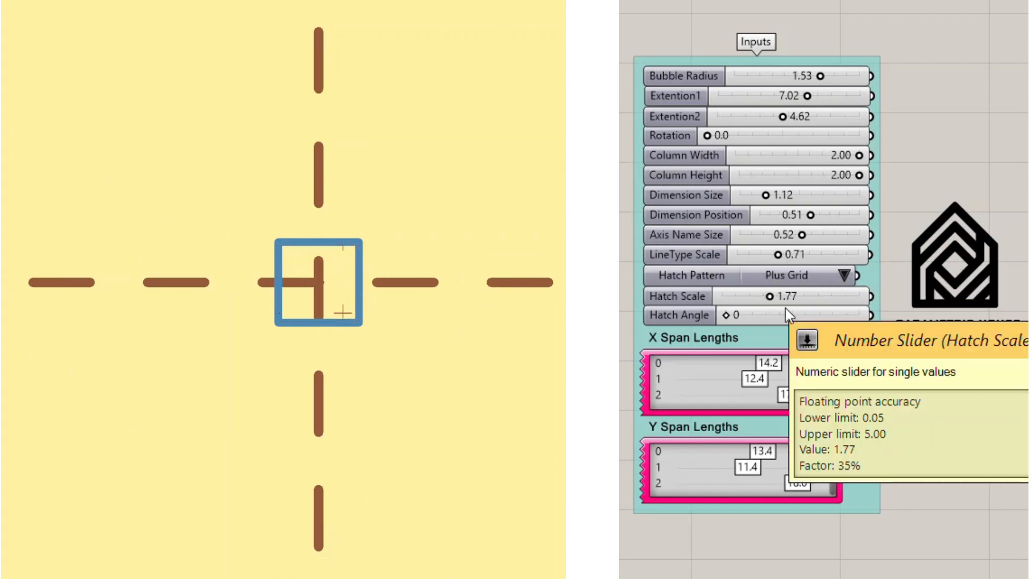
click(846, 274)
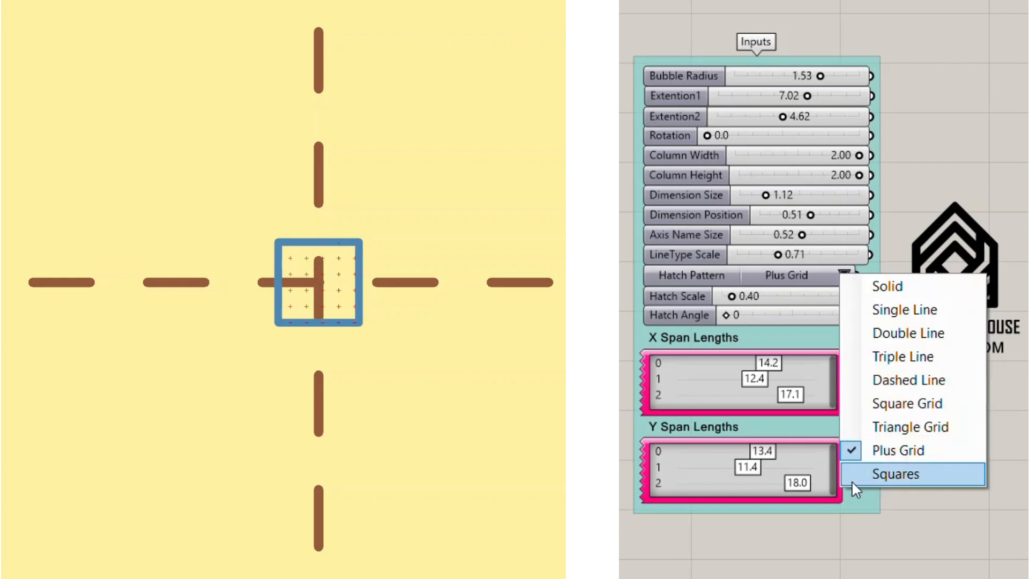
click(909, 333)
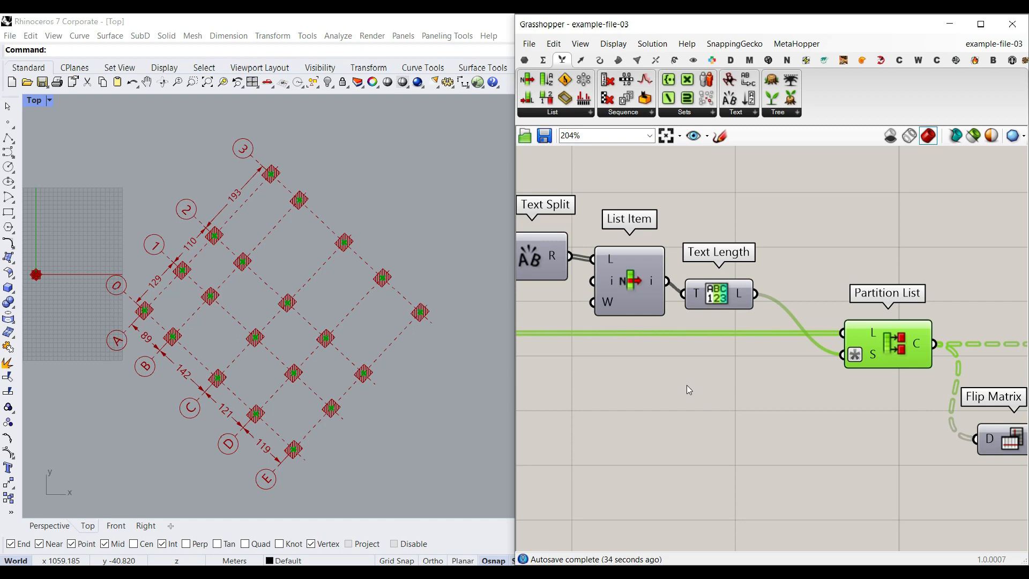
Zoom the Grasshopper canvas to inspect the example-file-03 definition.
scroll(down, 3)
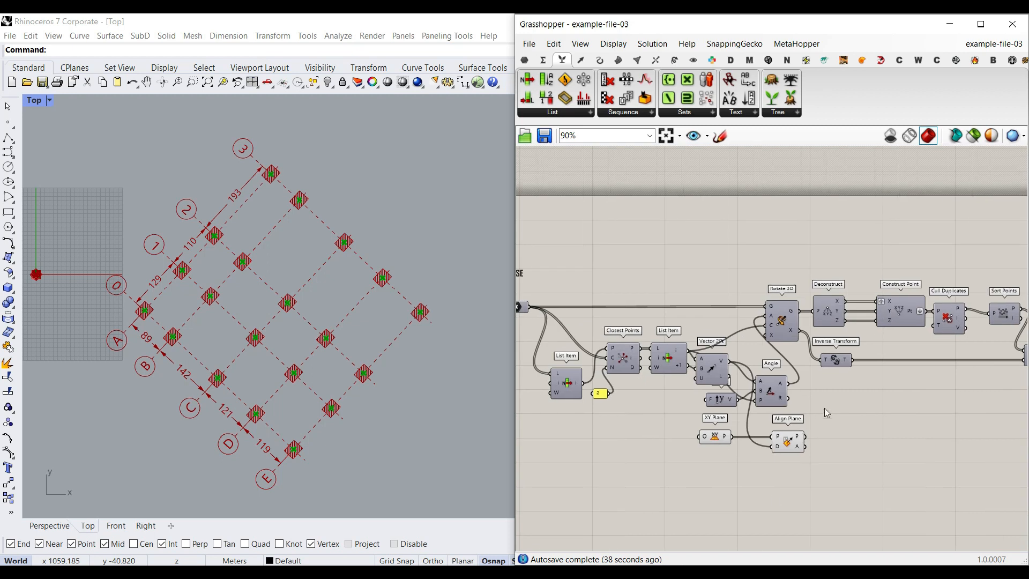
mouse_move(114, 315)
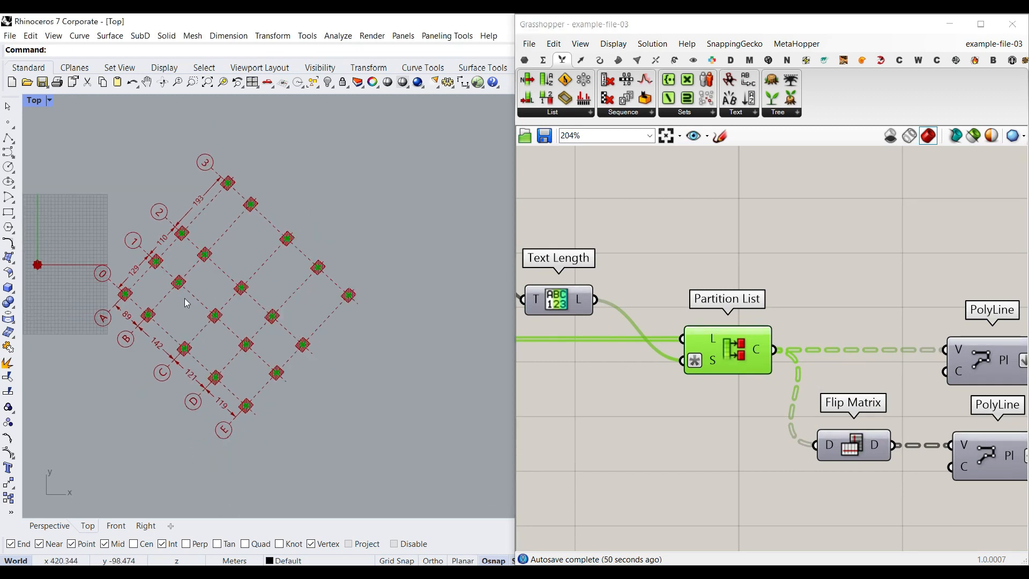
mouse_move(174, 282)
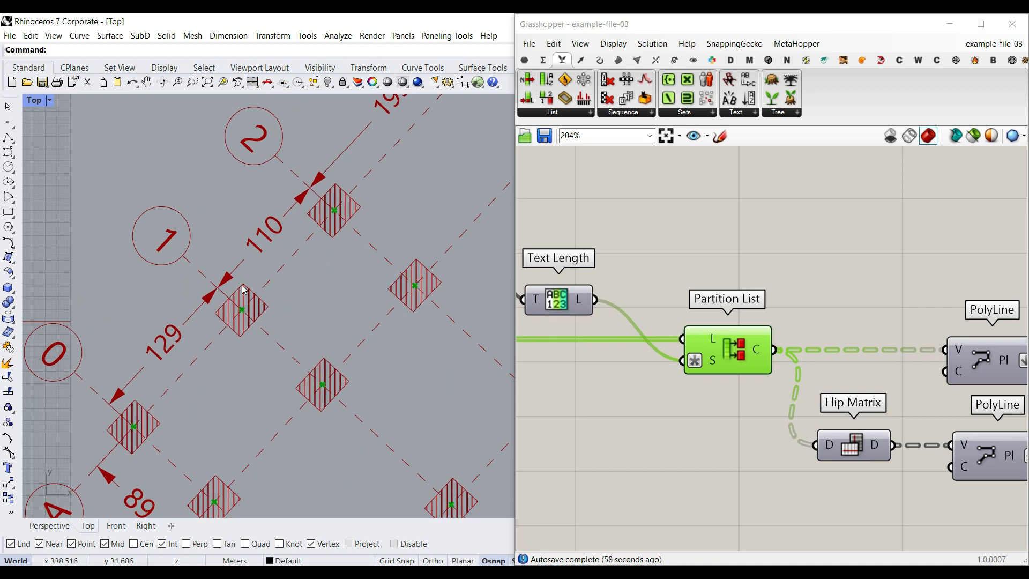
mouse_move(290, 216)
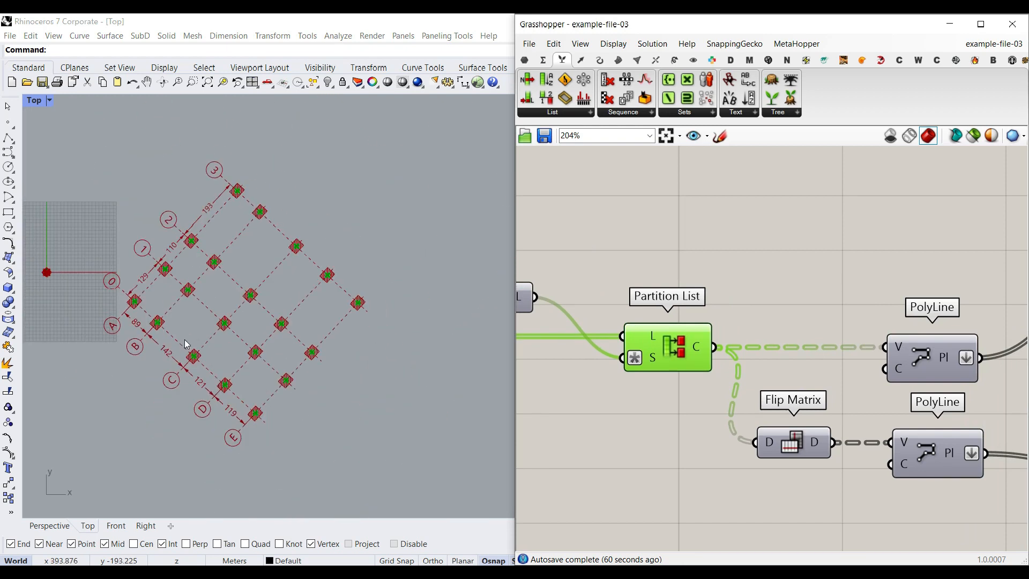
mouse_move(253, 351)
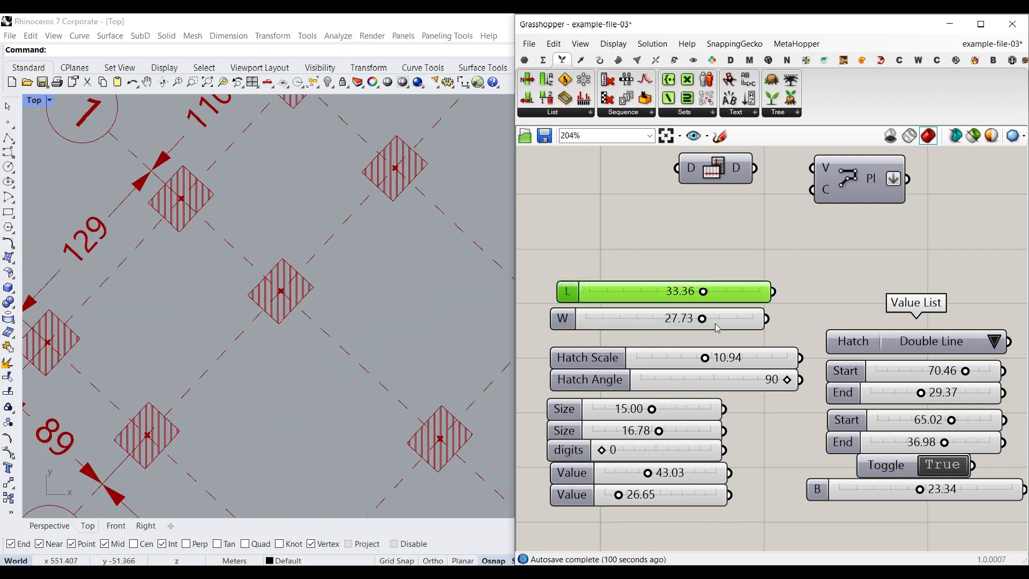
Shrink the column length, switch the hatch to Dashed Line, and reduce dimension annotation size.
drag(704, 292, 678, 291)
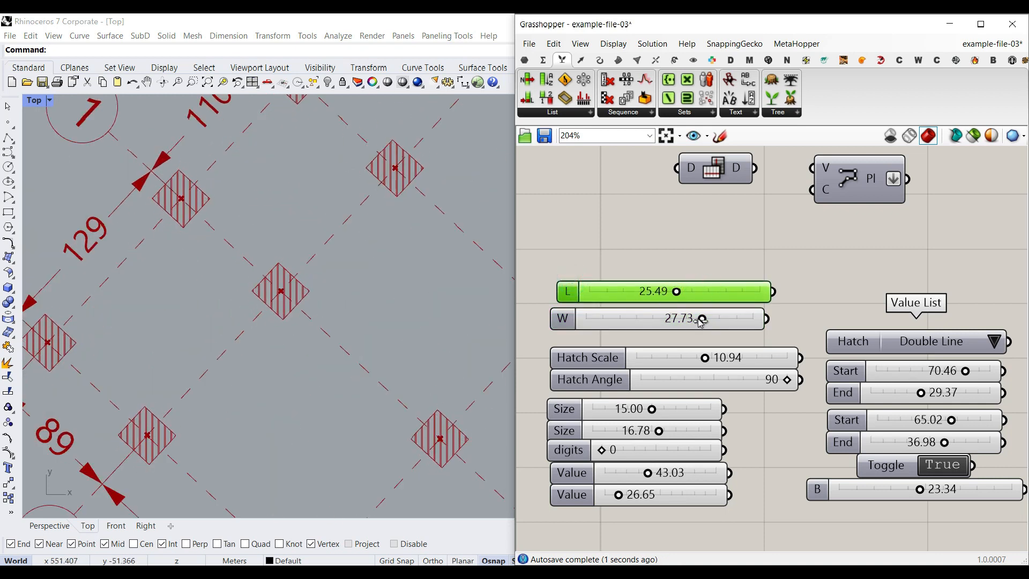
click(993, 341)
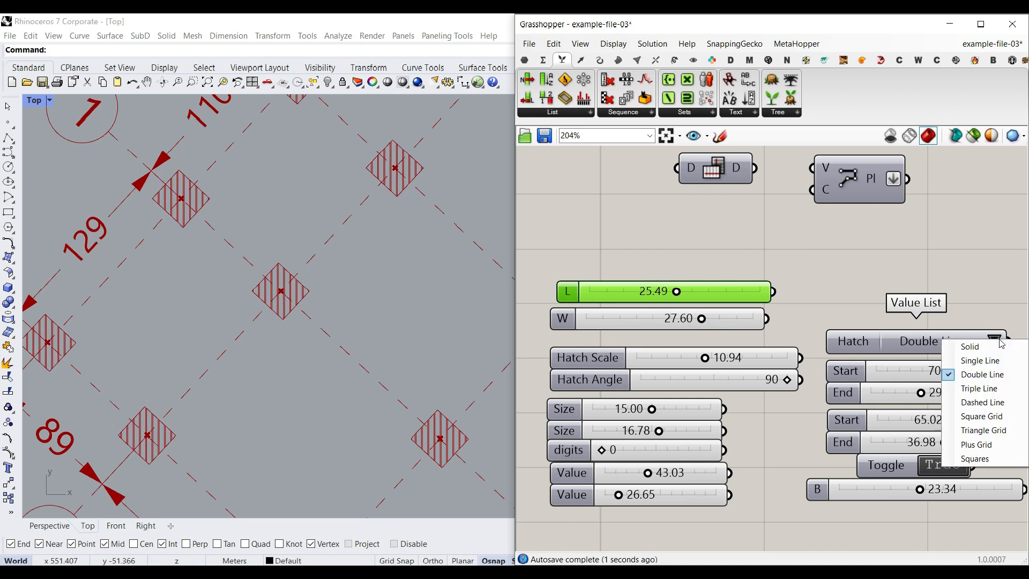
click(982, 402)
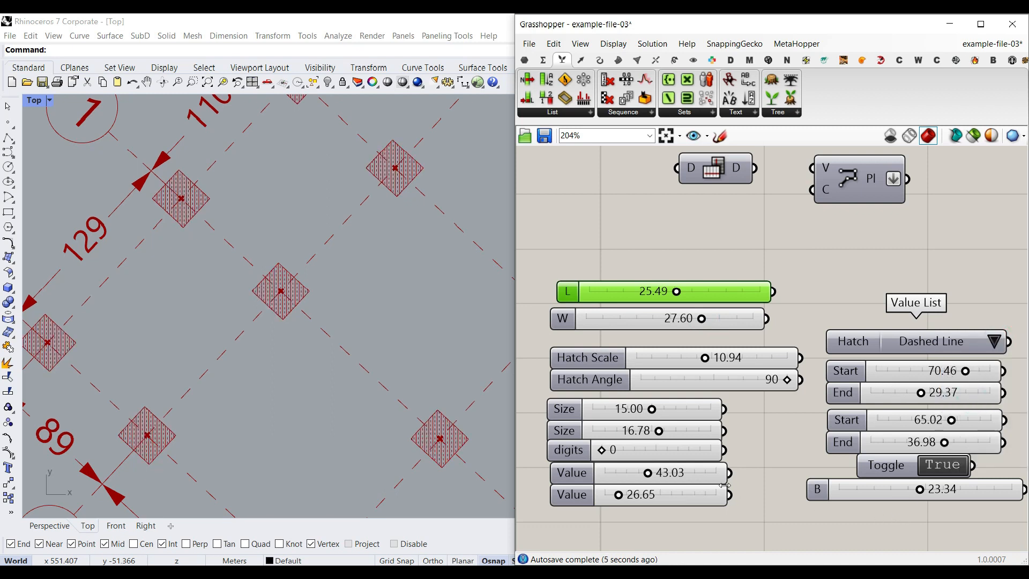
drag(652, 408, 650, 409)
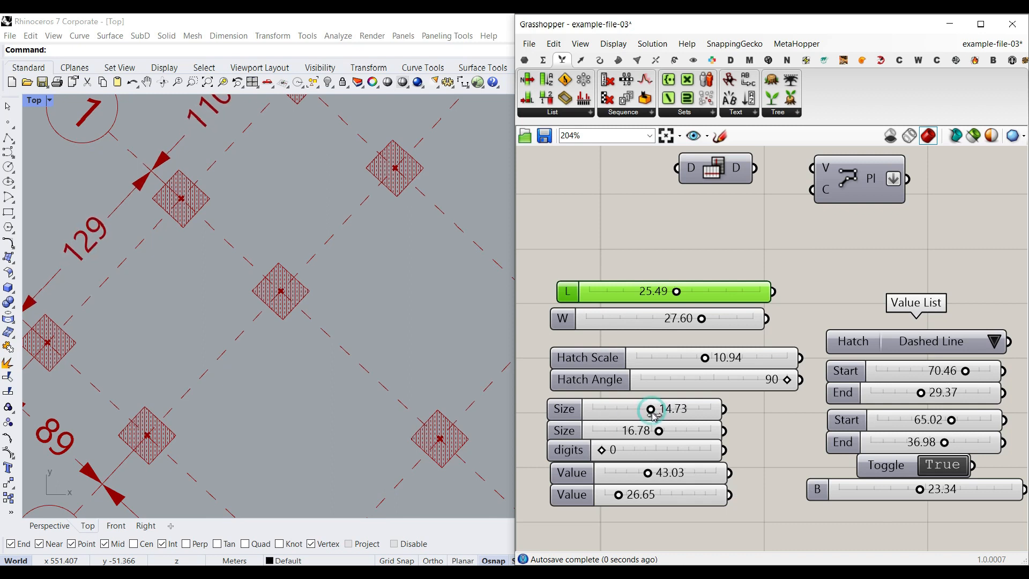
drag(652, 409, 617, 408)
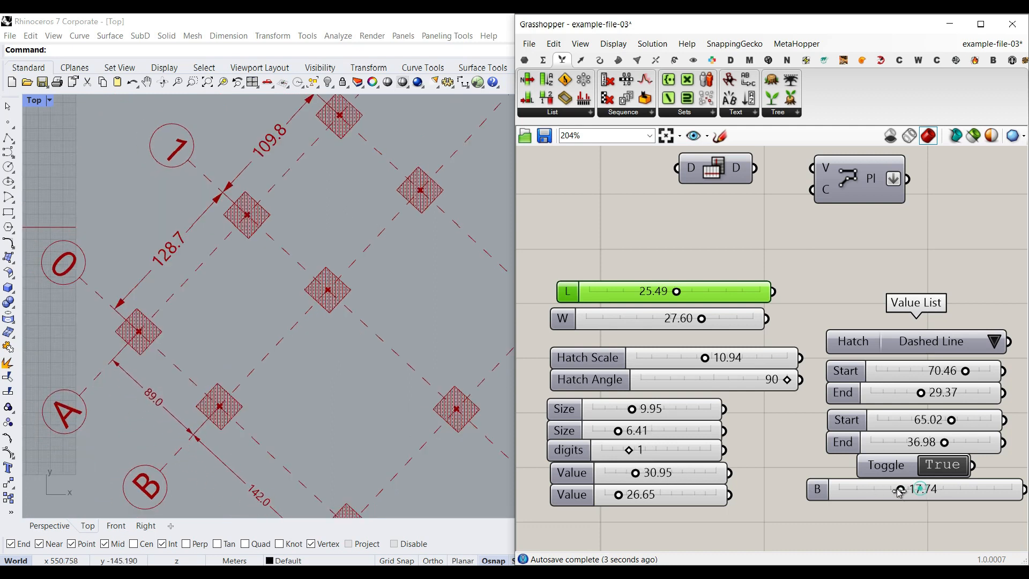
Set B to 23.81, swap axis letters and numbers, recentre the Top view, then swap back.
drag(898, 489, 921, 489)
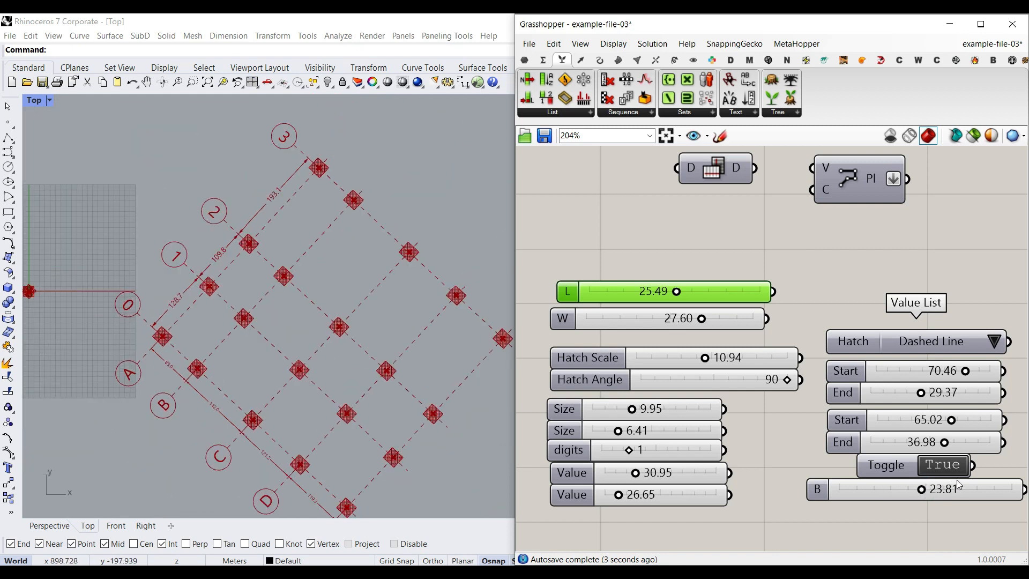
click(943, 465)
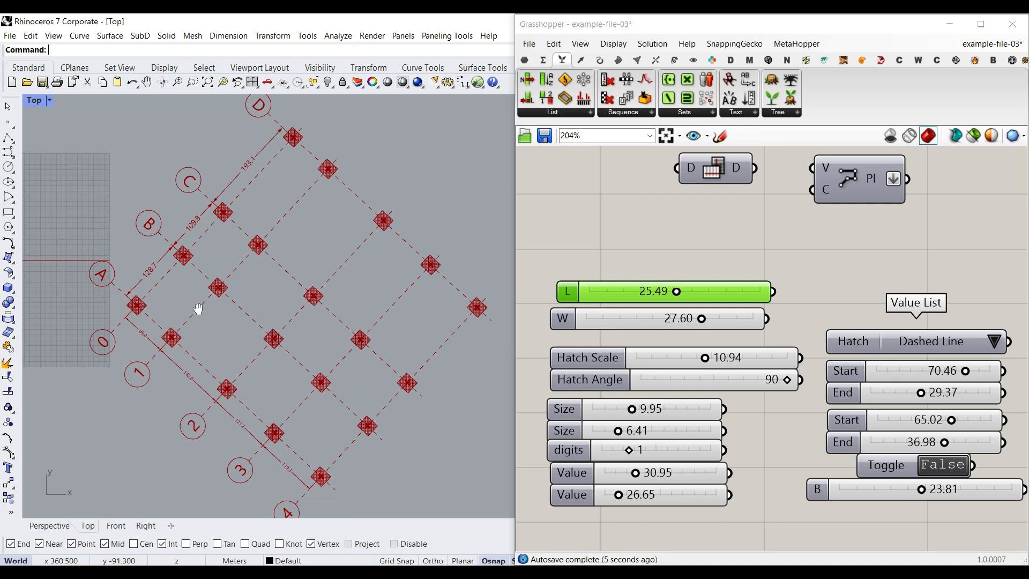
drag(199, 309, 231, 166)
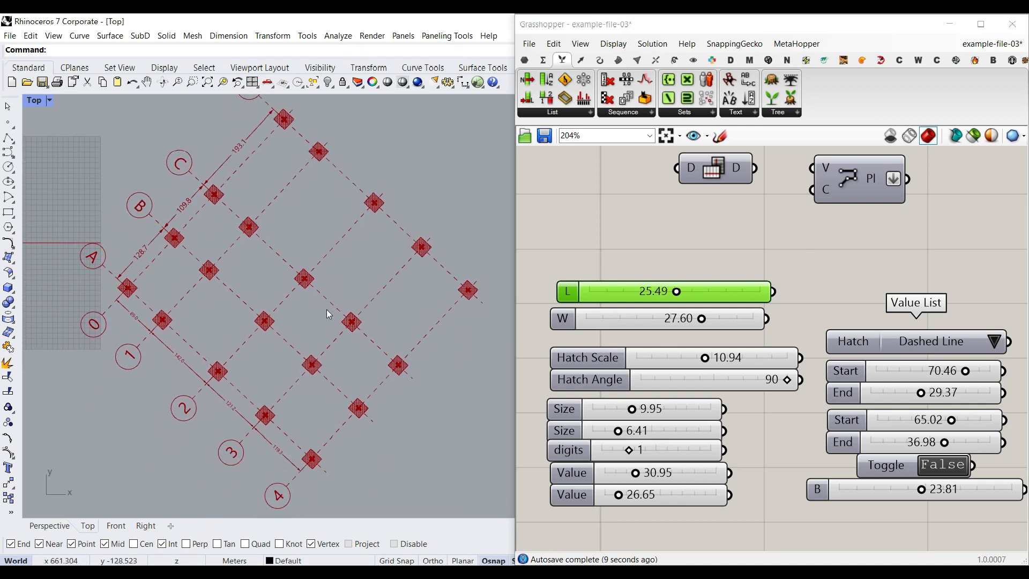
click(944, 465)
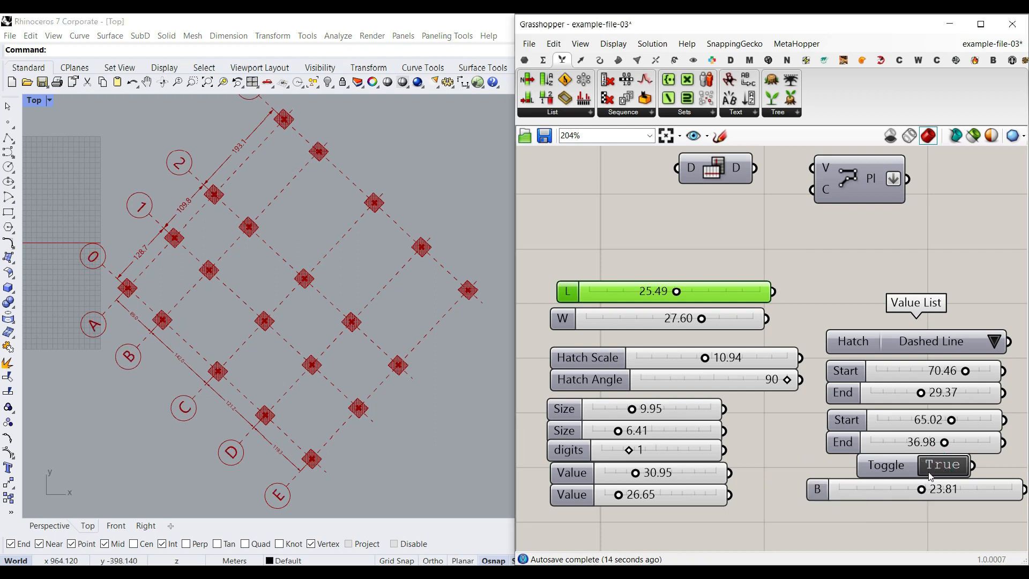
mouse_move(915, 465)
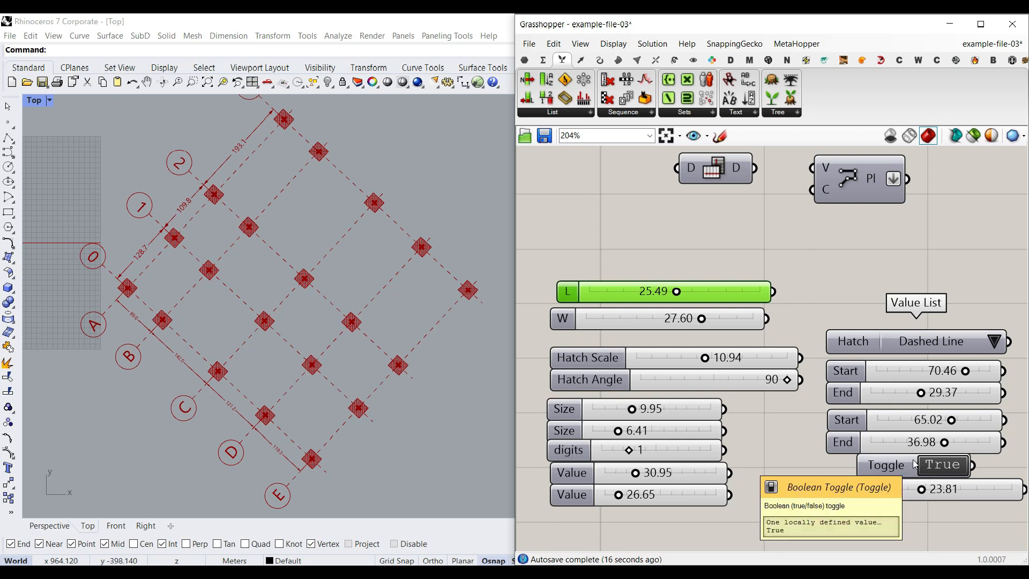